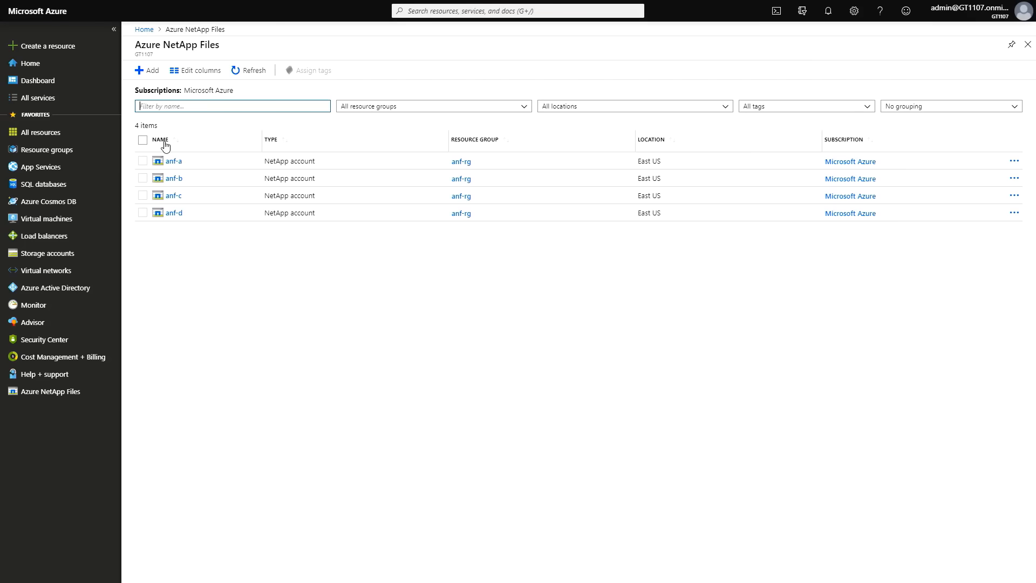
{"action": "mouse_move", "coordinate": [174, 162]}
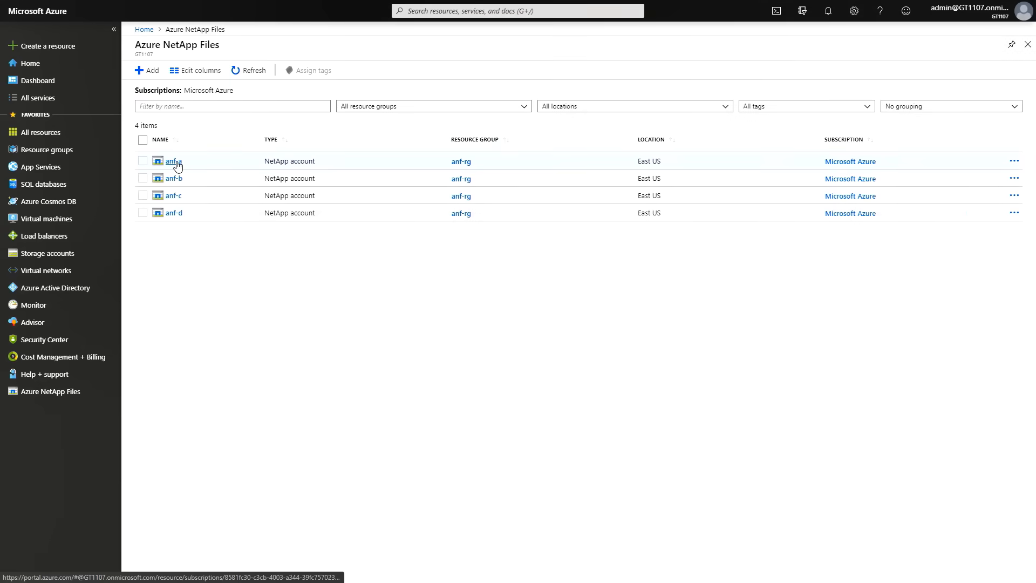
Open the anf-a Azure NetApp Files account from the list.
{"action": "left_click", "coordinate": [173, 161]}
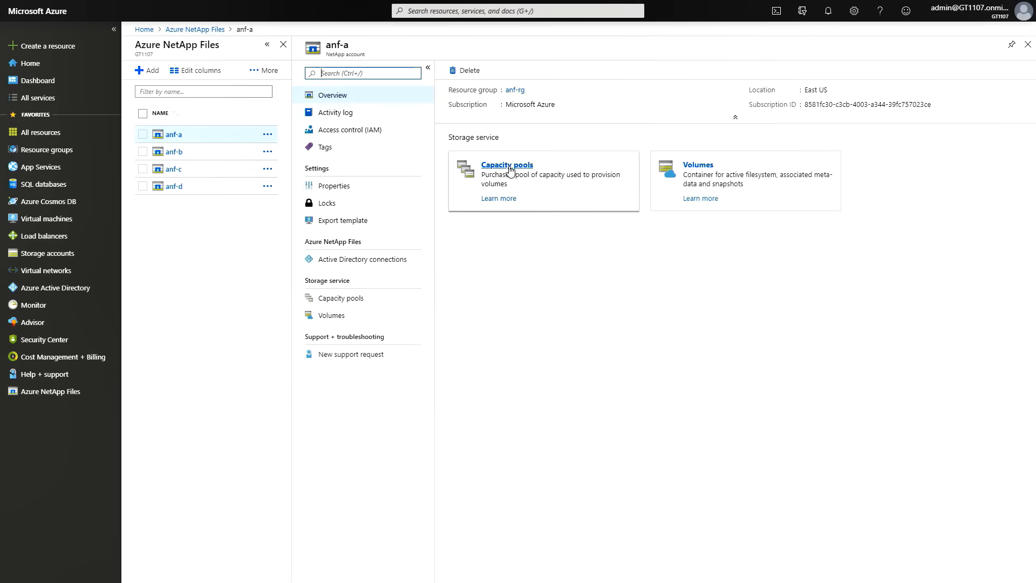
View anf-a's capacity pool capPool and its 100 GiB SMB volume anf-VOL.
{"action": "left_click", "coordinate": [506, 165]}
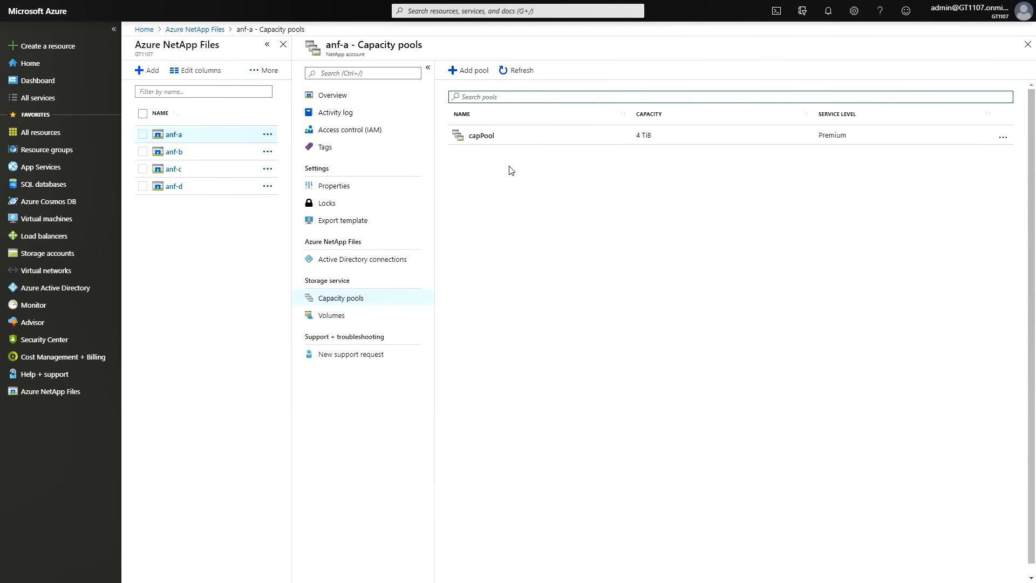
{"action": "left_click", "coordinate": [332, 315]}
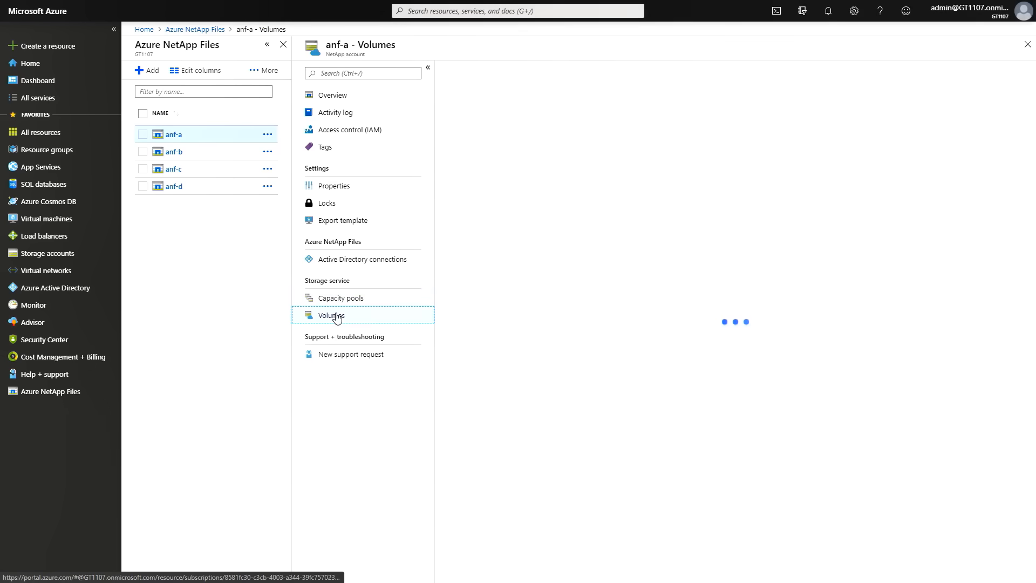
{"action": "left_click", "coordinate": [330, 315]}
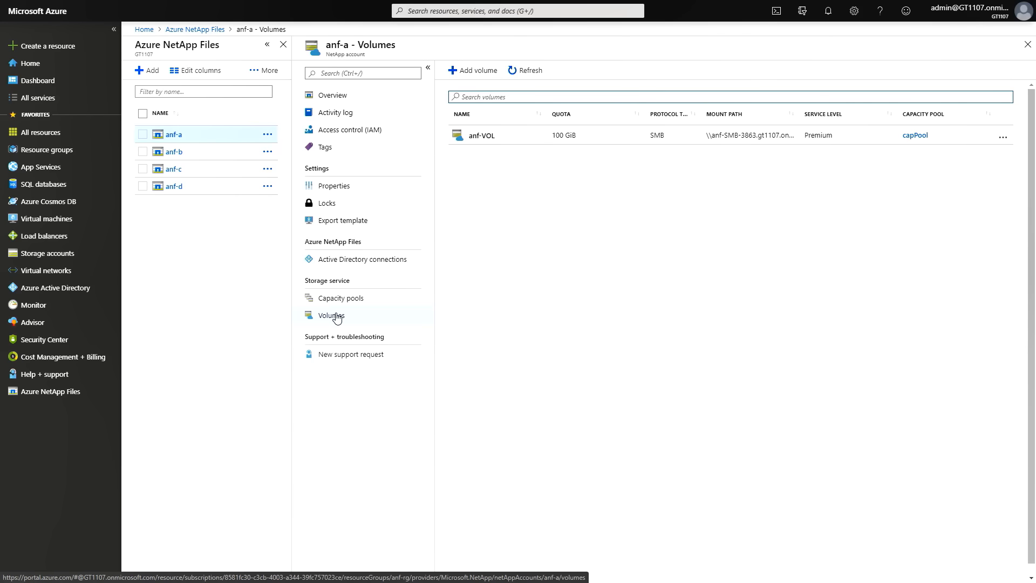
{"action": "left_click", "coordinate": [331, 315]}
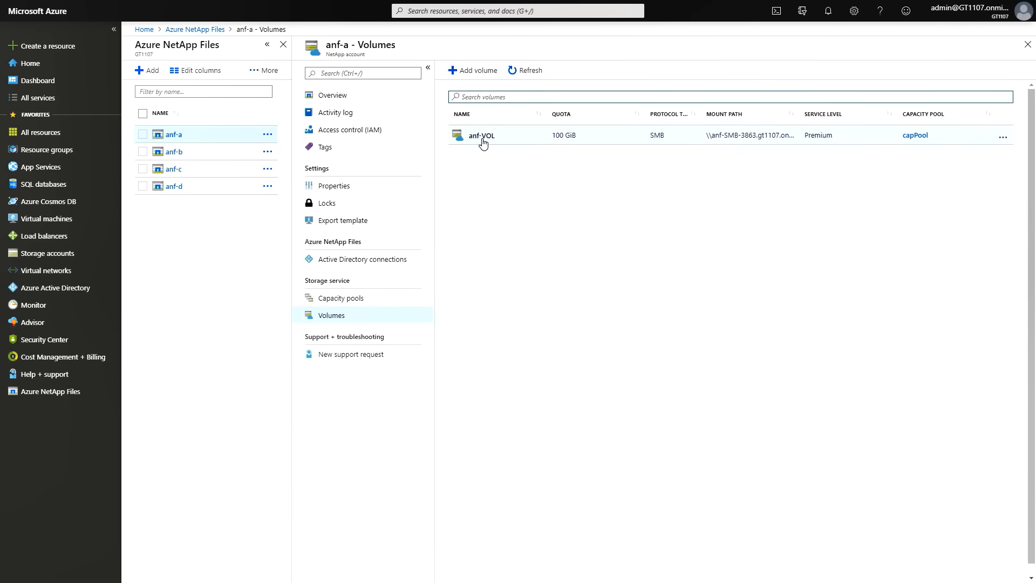
{"action": "left_click", "coordinate": [481, 135]}
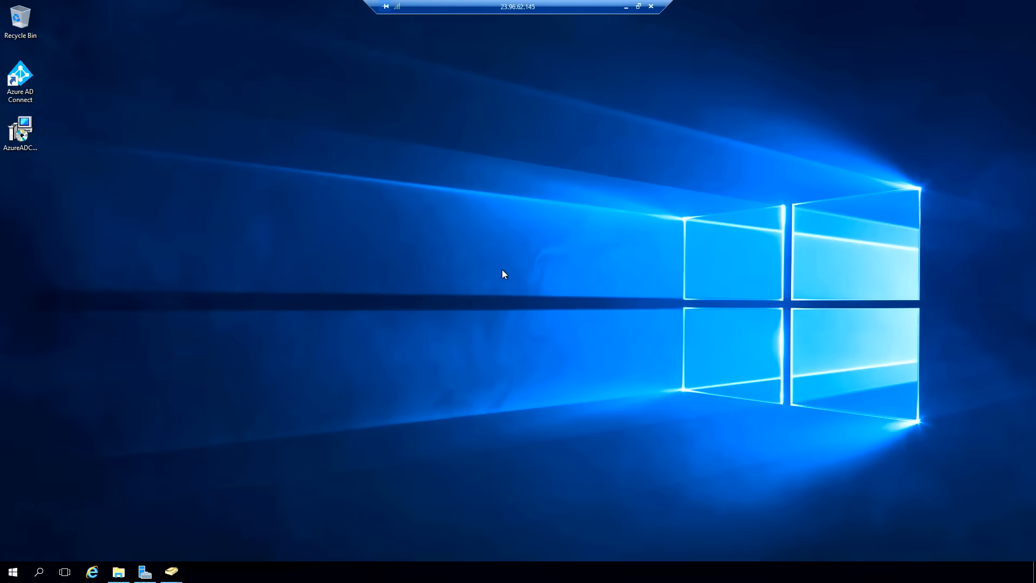
Browse to the NetApp SMB server in File Explorer and open the anf-VOL share.
{"action": "left_click", "coordinate": [118, 572]}
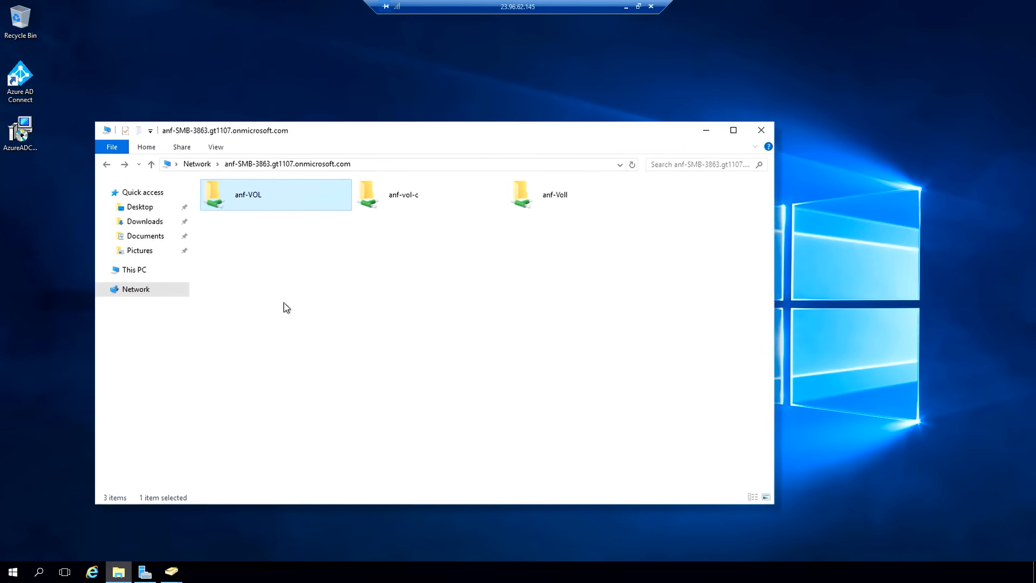
{"action": "left_click", "coordinate": [732, 130]}
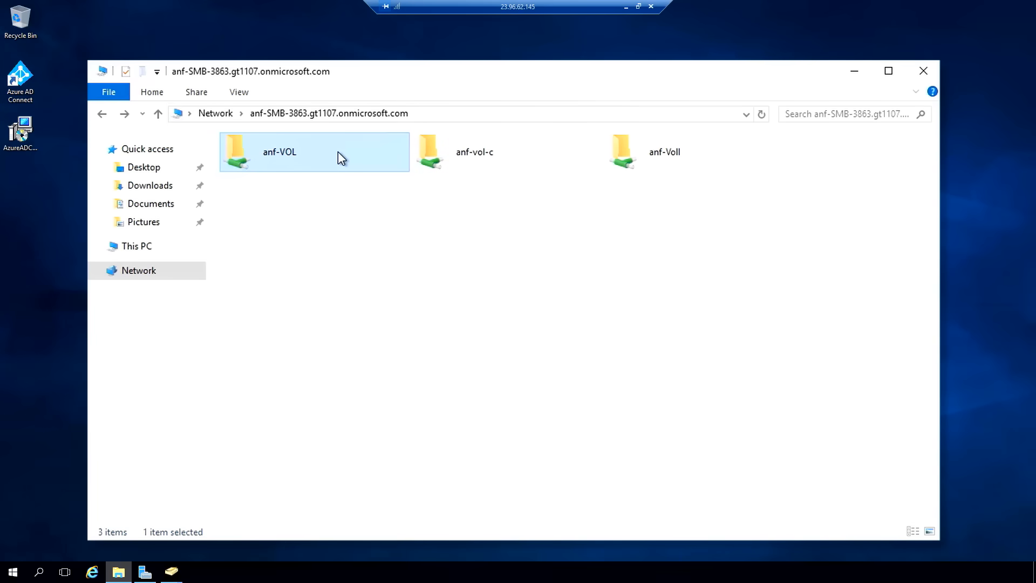
{"action": "double_click", "coordinate": [279, 151]}
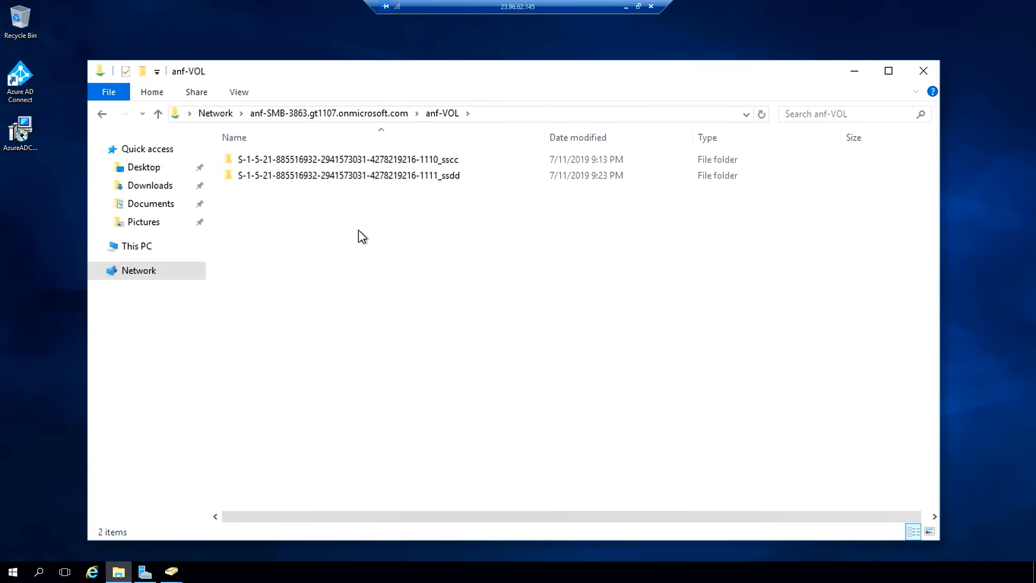
Open the Security permissions editor for the folder ending in 1110_sscc.
{"action": "right_click", "coordinate": [342, 159]}
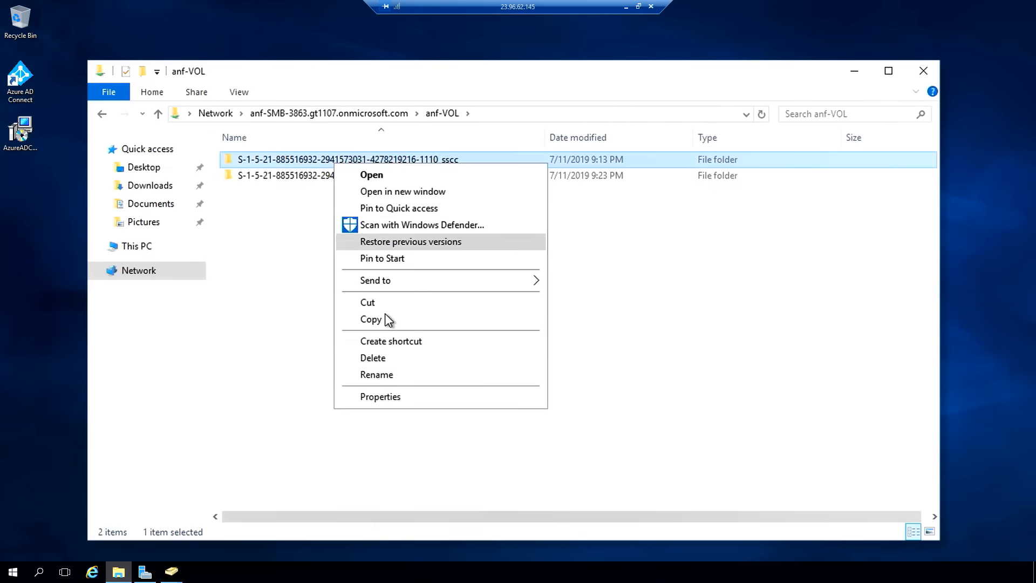
{"action": "left_click", "coordinate": [380, 397]}
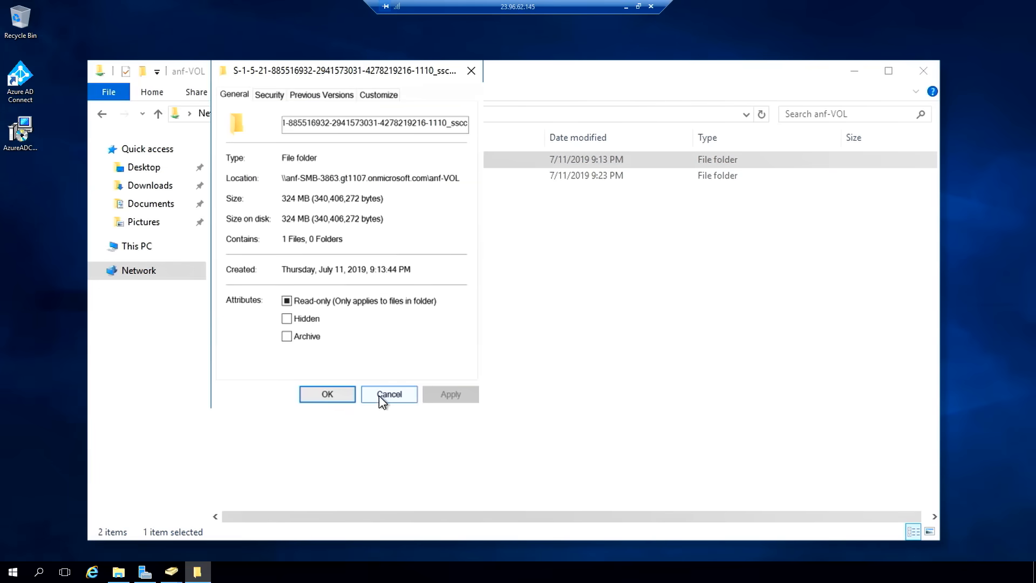
{"action": "left_click", "coordinate": [269, 94]}
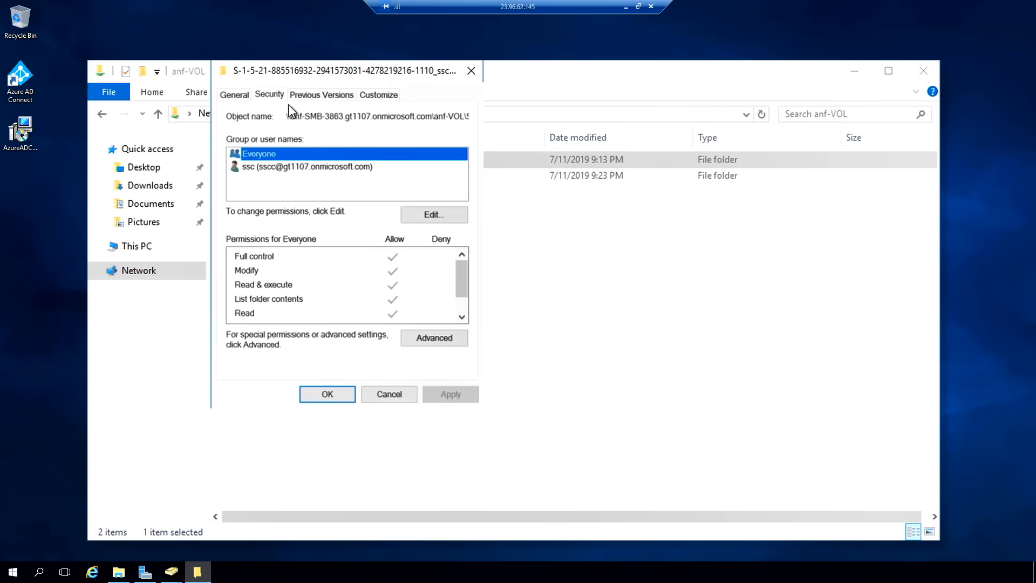
{"action": "left_click", "coordinate": [434, 214]}
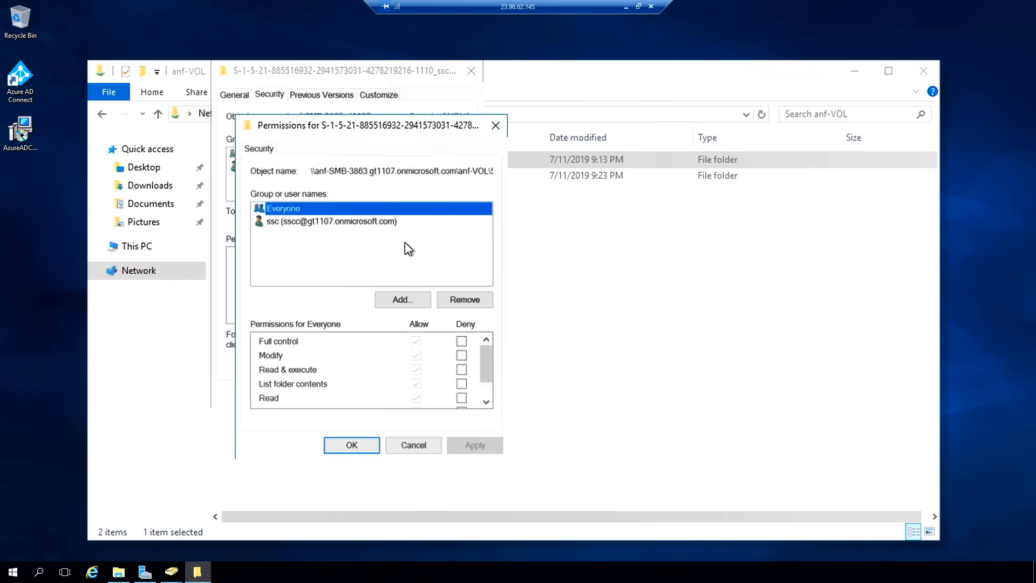
Add the Enterprise Admins group to the sscc folder's permissions.
{"action": "left_click", "coordinate": [401, 300]}
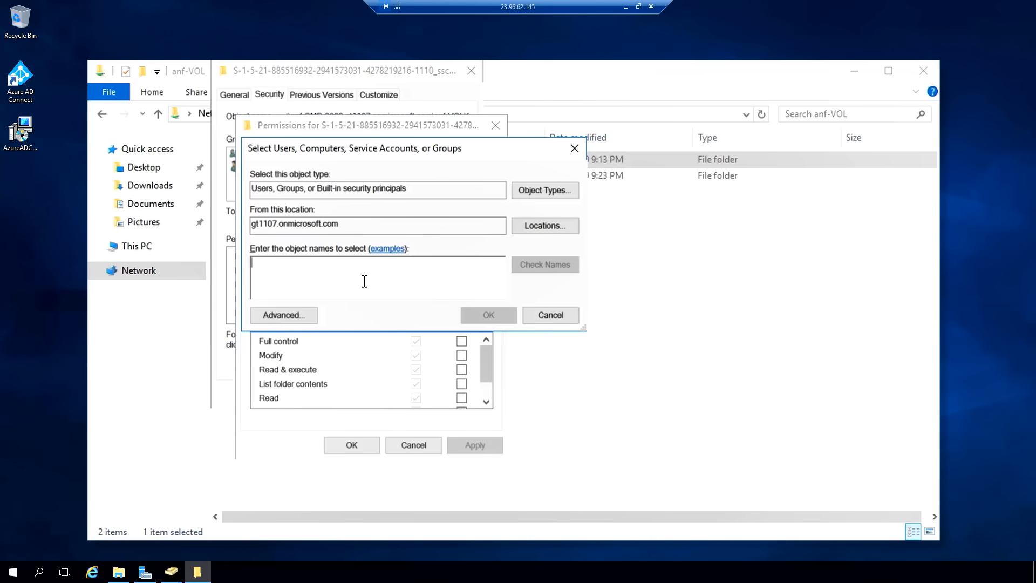
{"action": "type", "text": "enterpris"}
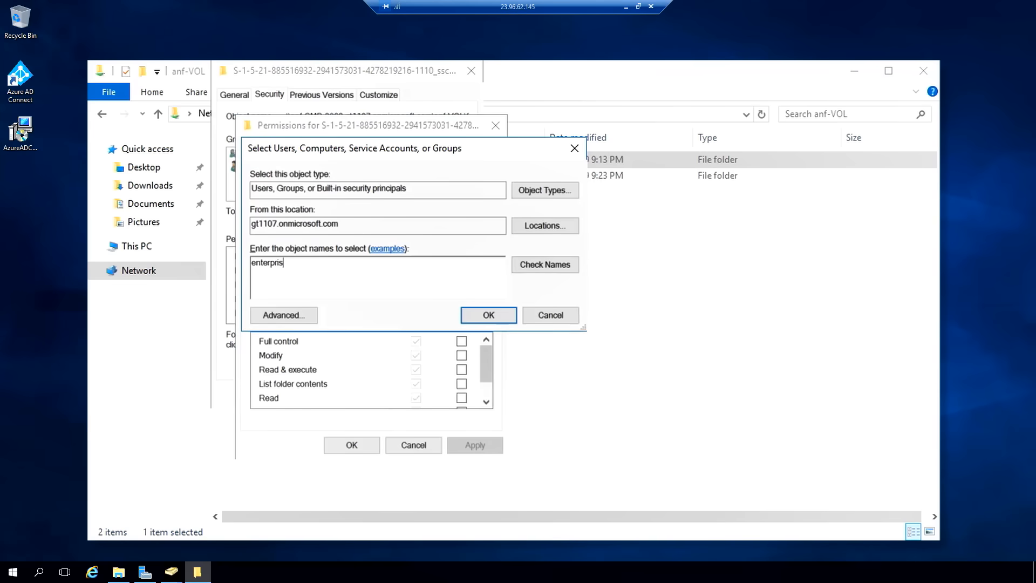
{"action": "type", "text": "e admi"}
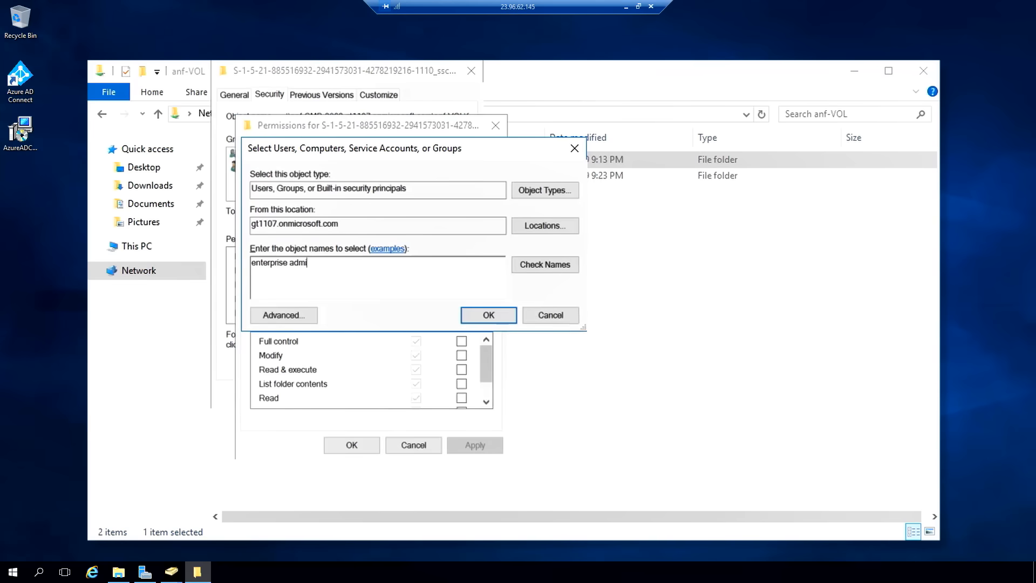
{"action": "left_click", "coordinate": [544, 265]}
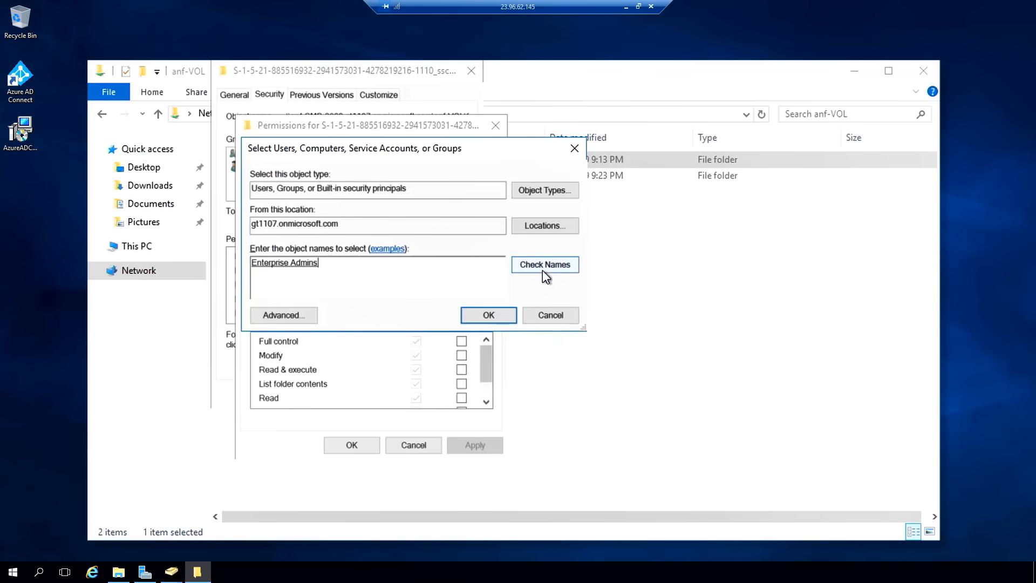
{"action": "left_click", "coordinate": [488, 315]}
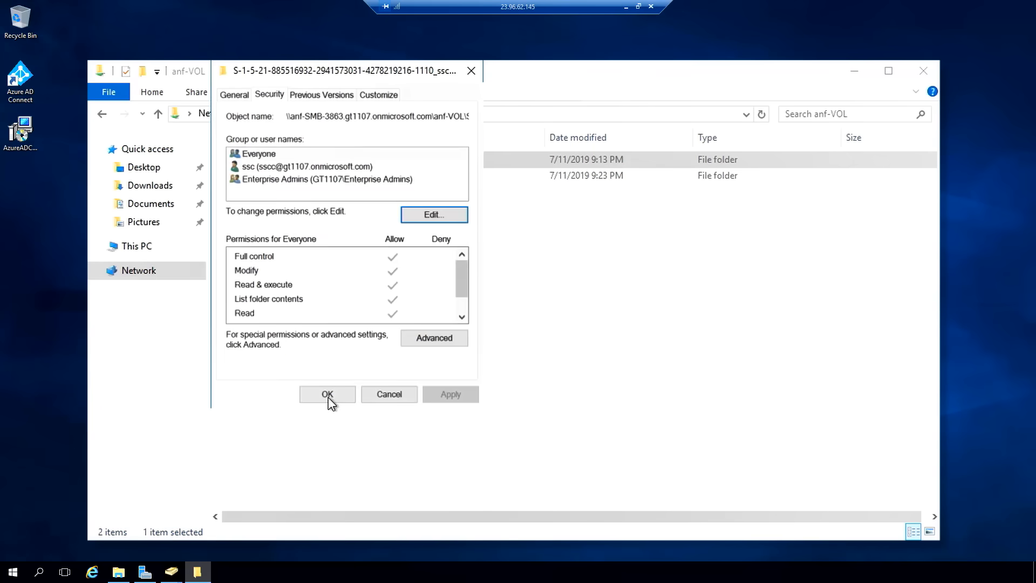
Apply the changes, close Properties, and go back to the share's volume list.
{"action": "left_click", "coordinate": [326, 394]}
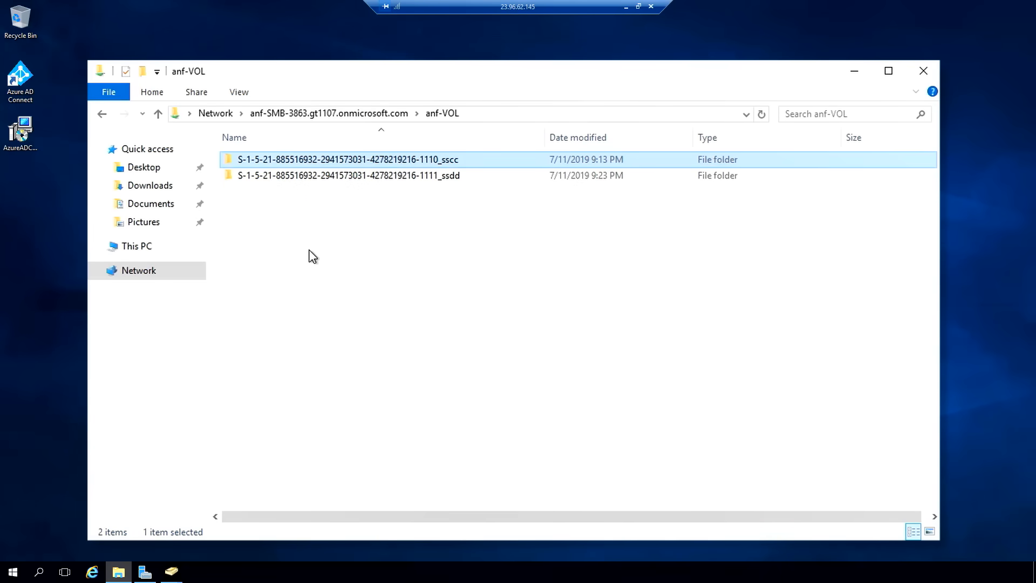
{"action": "left_click", "coordinate": [157, 113]}
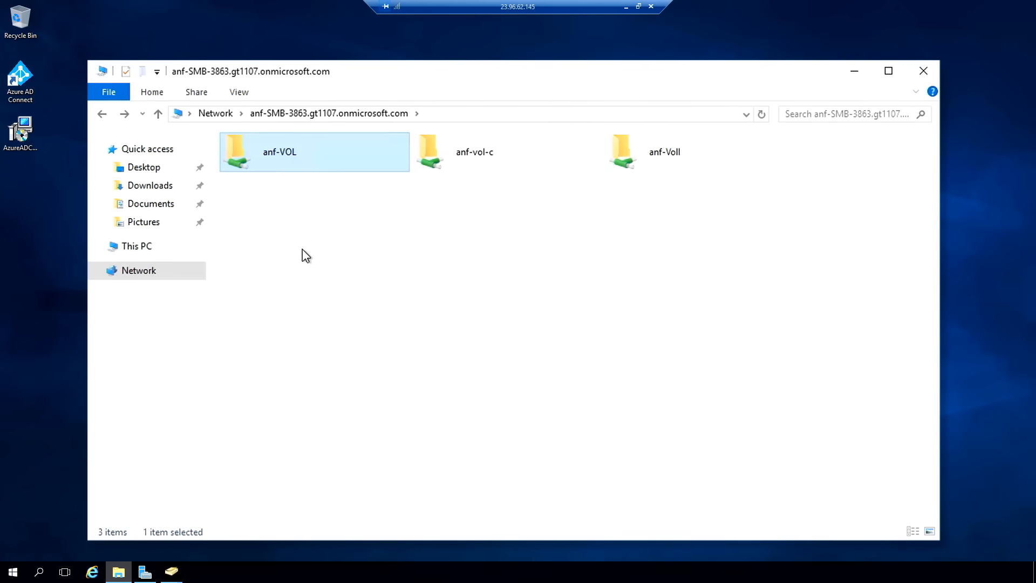